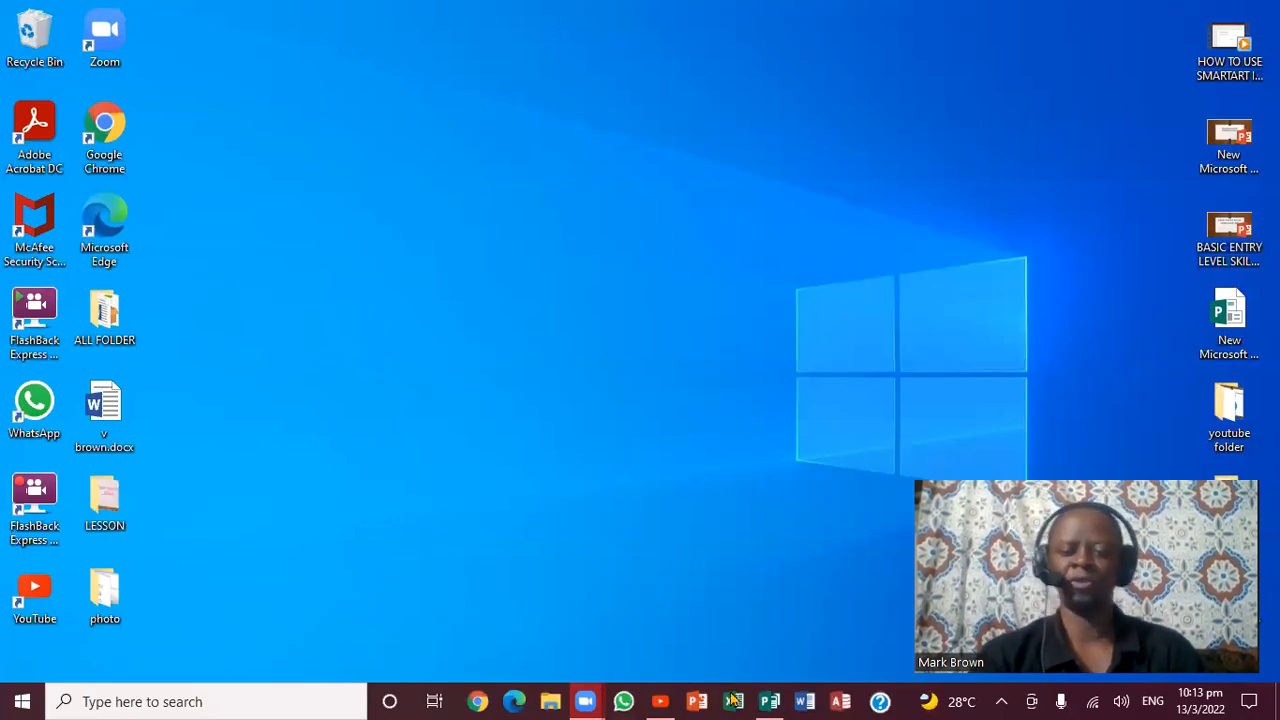
Step: Launch the blank Microsoft Publisher document from the desktop
left_click(769, 701)
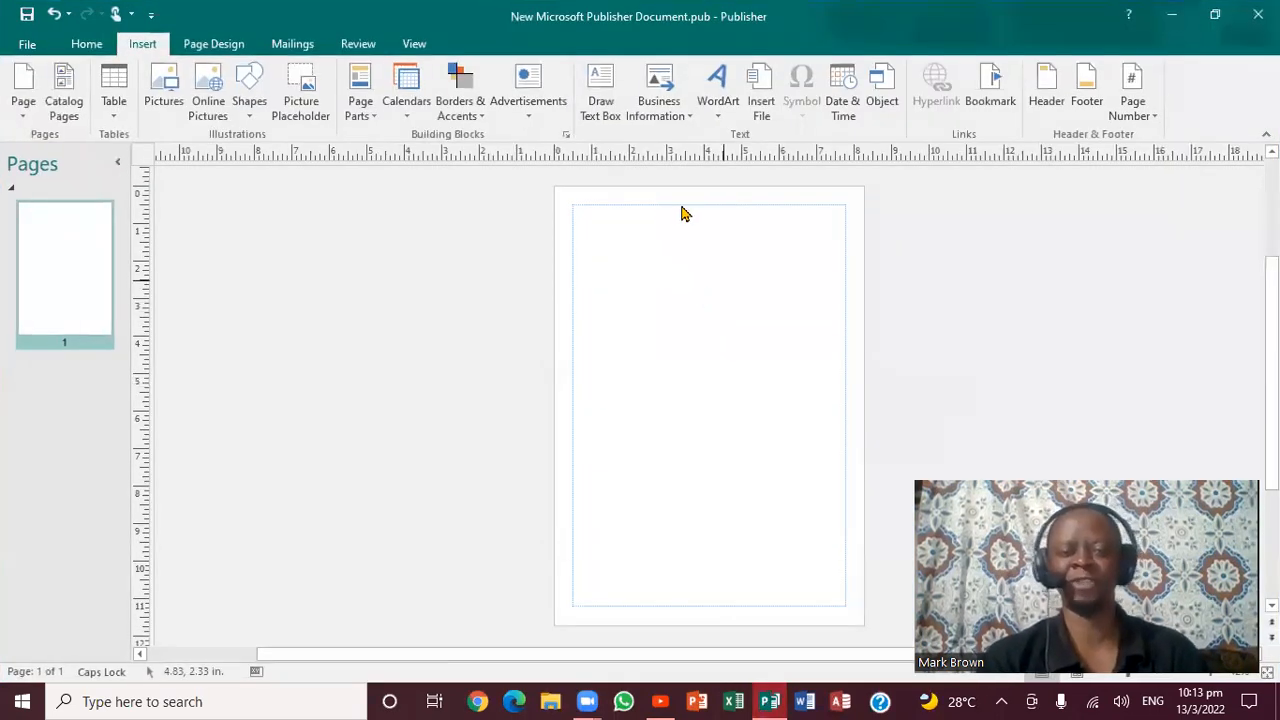
mouse_move(773, 266)
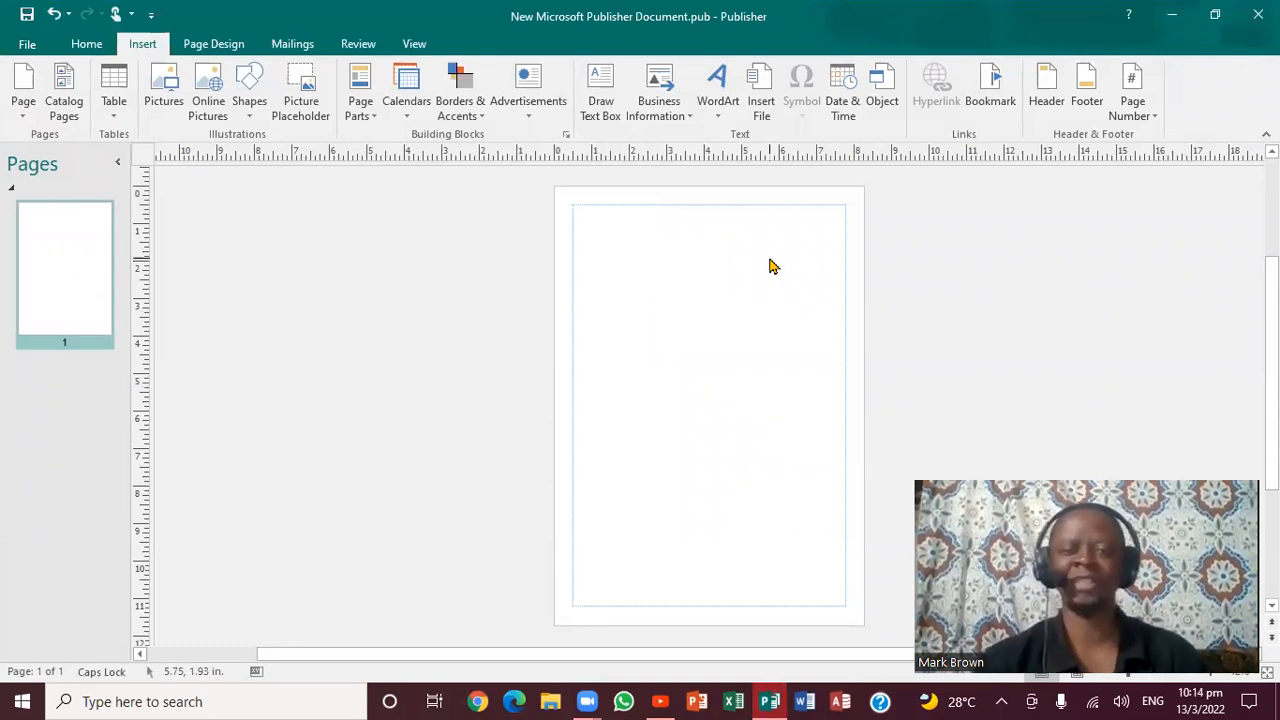
mouse_move(730, 330)
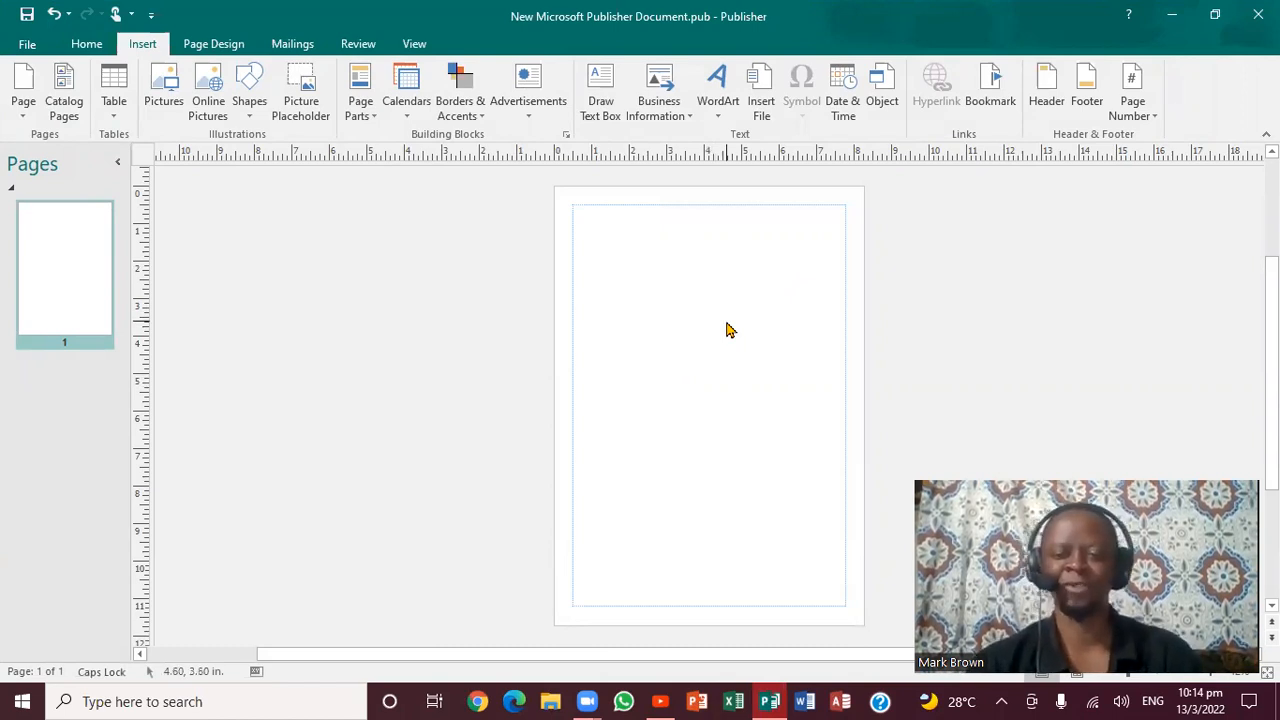
mouse_move(740, 285)
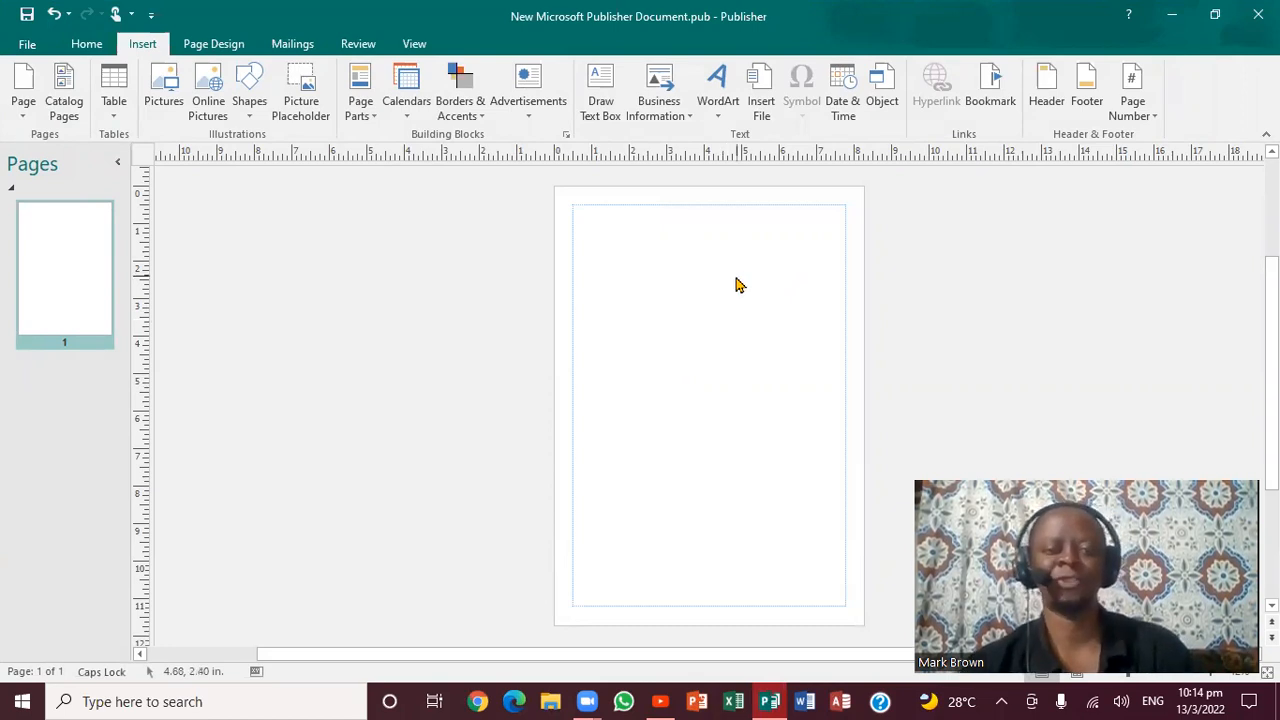
mouse_move(225, 78)
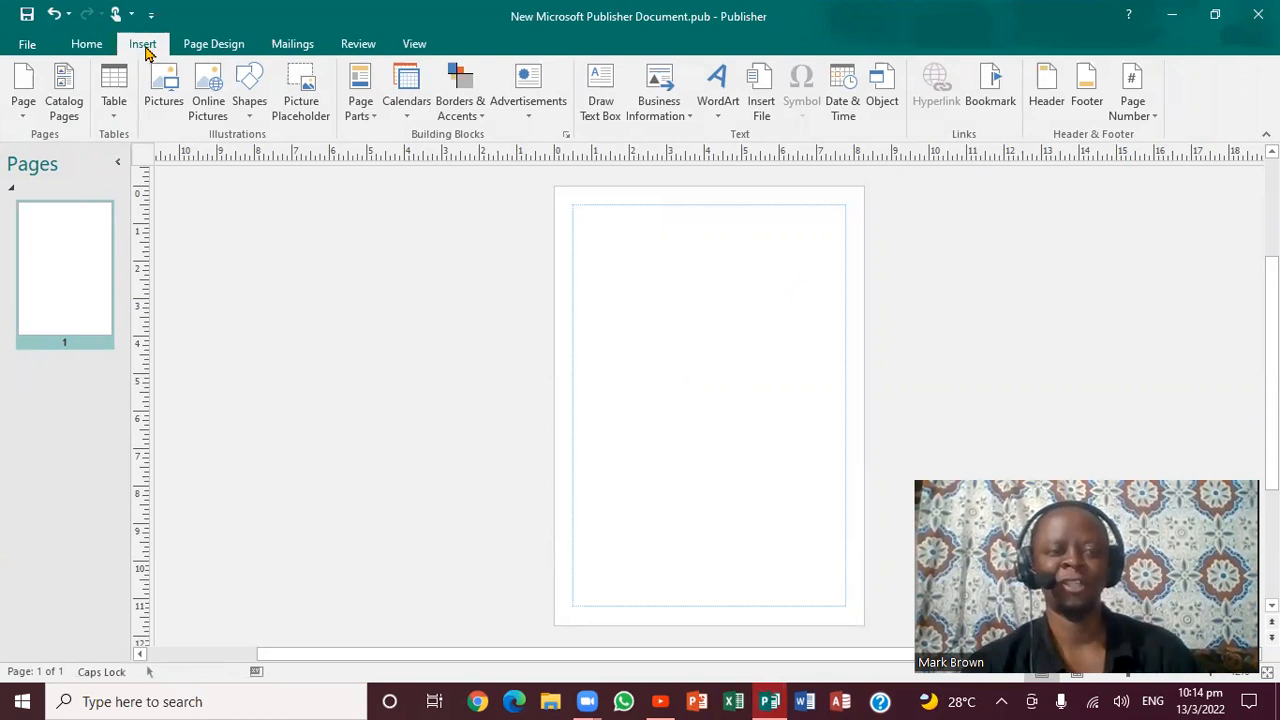
mouse_move(301, 95)
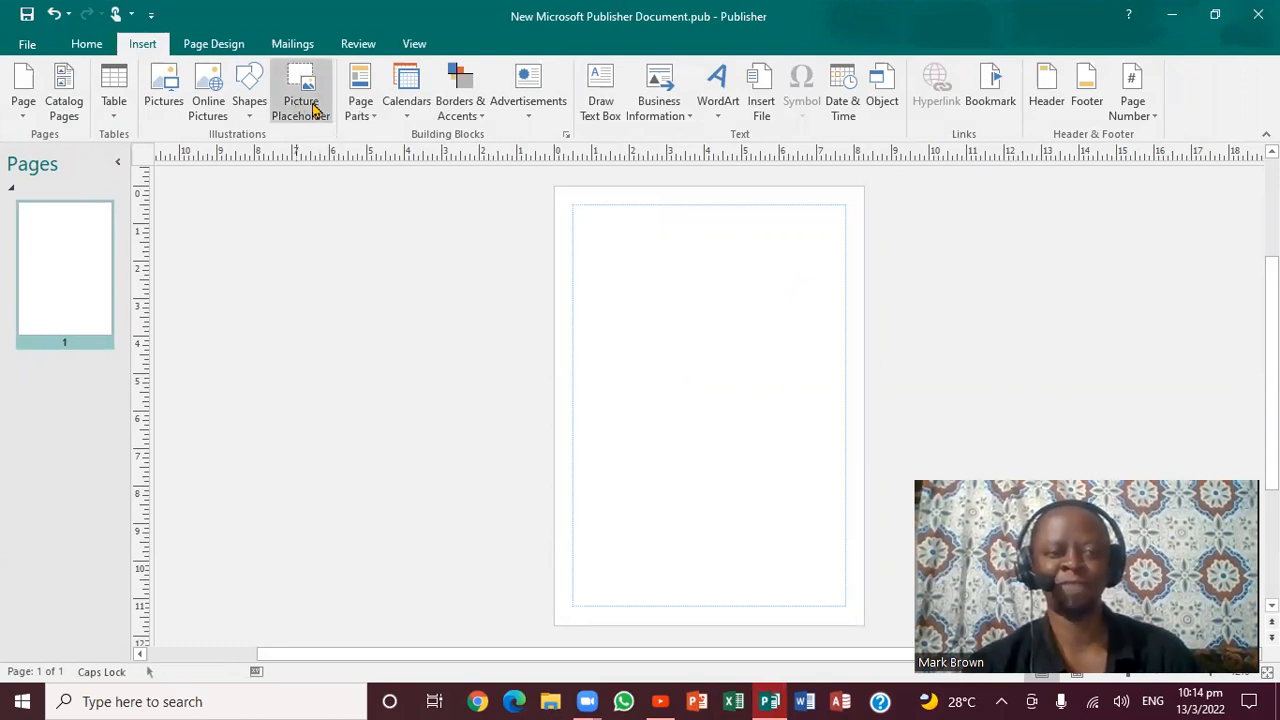
mouse_move(301, 90)
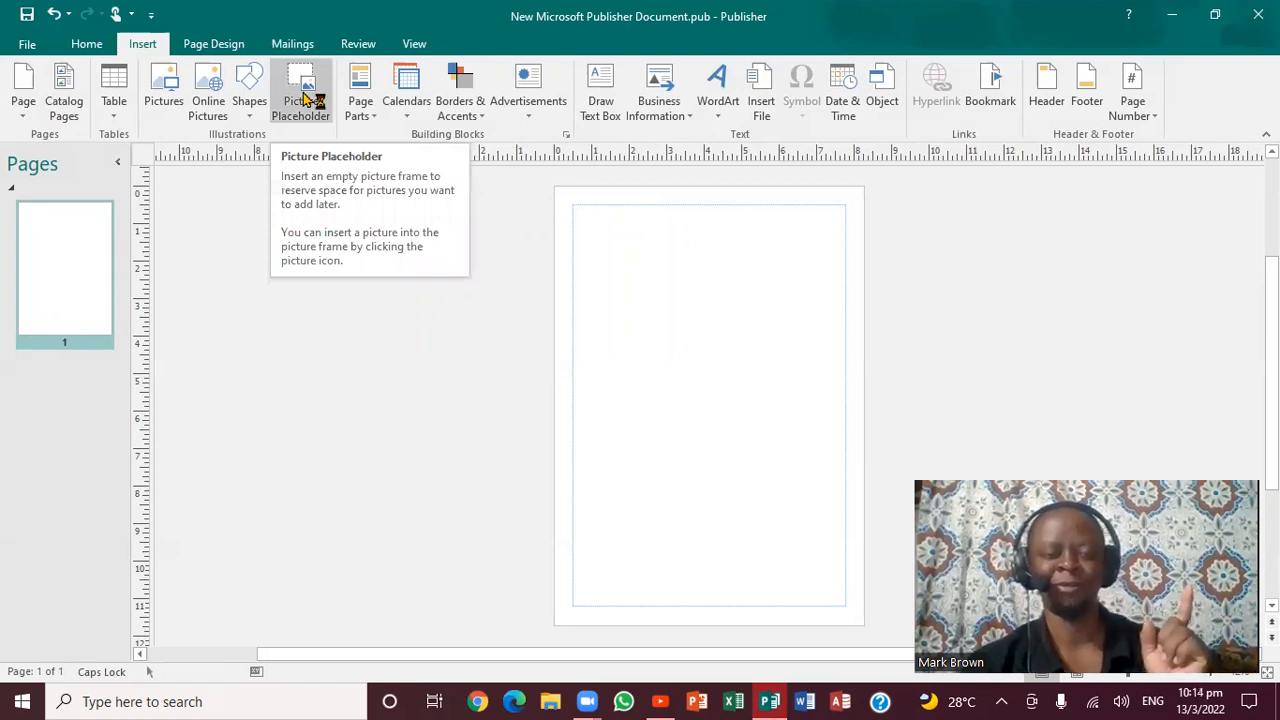
Step: Insert an empty picture placeholder and move it toward the upper middle of the page
left_click(300, 90)
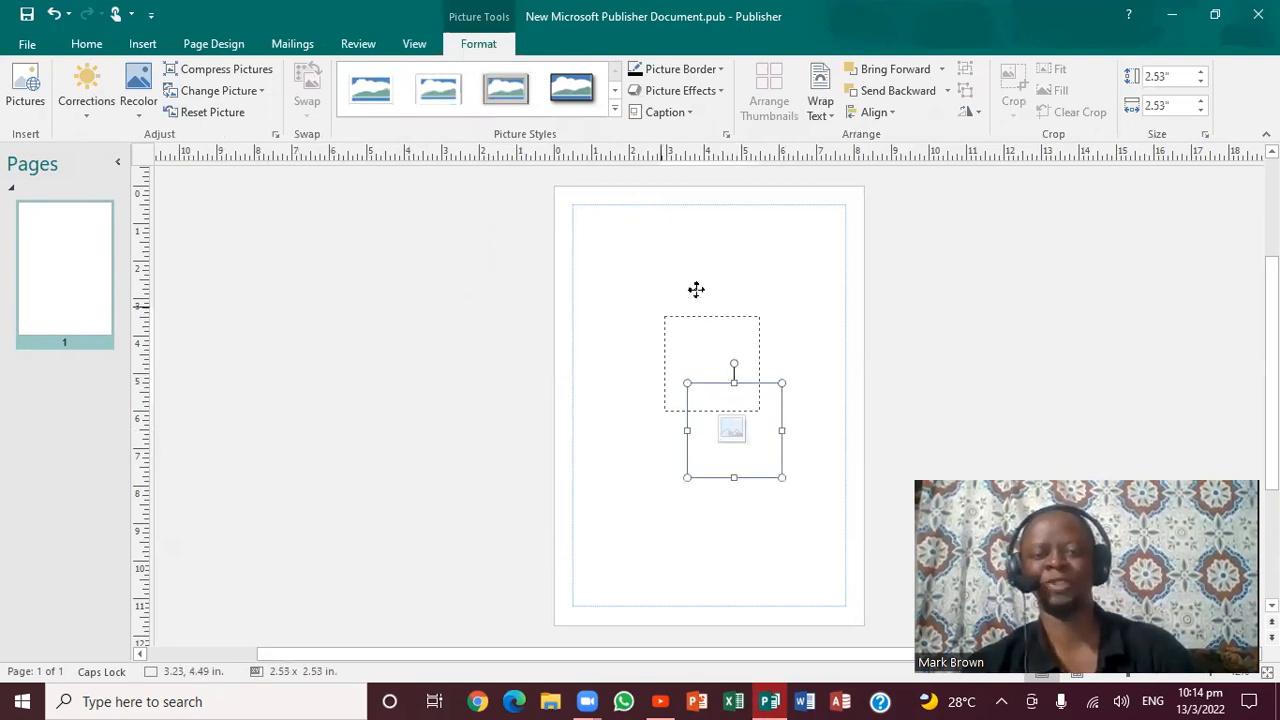
left_click_drag(731, 429, 702, 335)
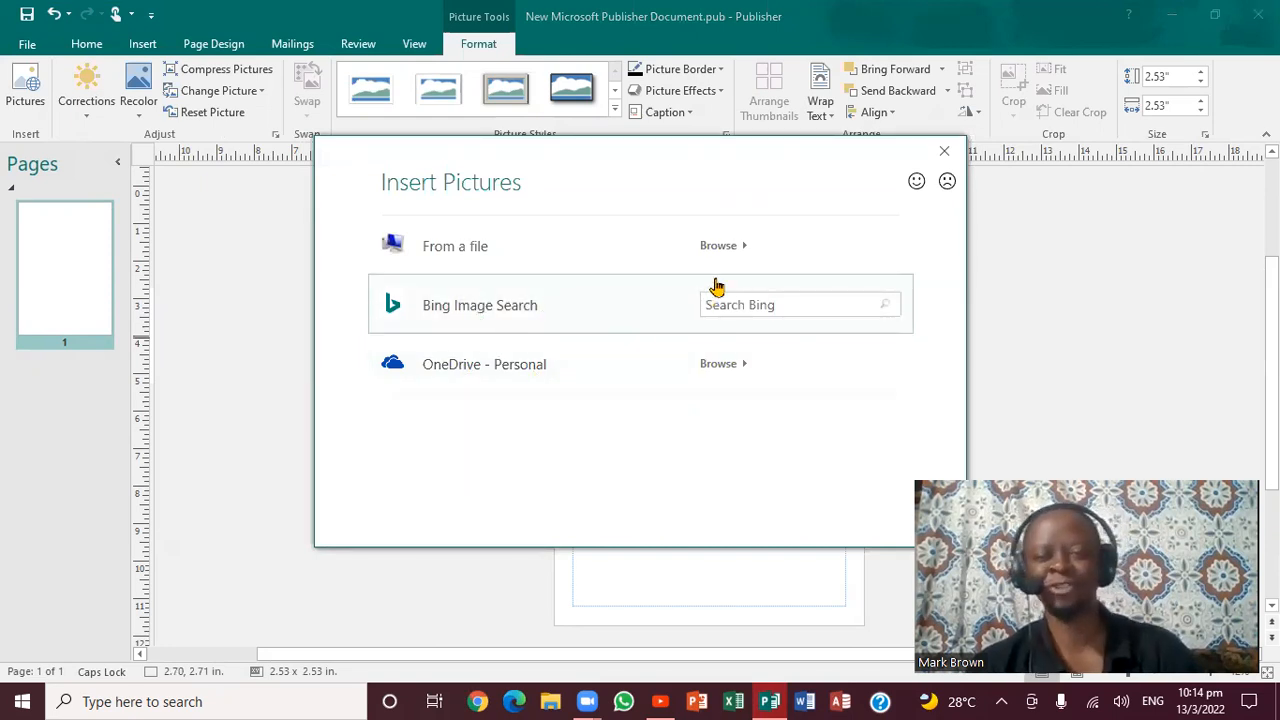
mouse_move(720, 260)
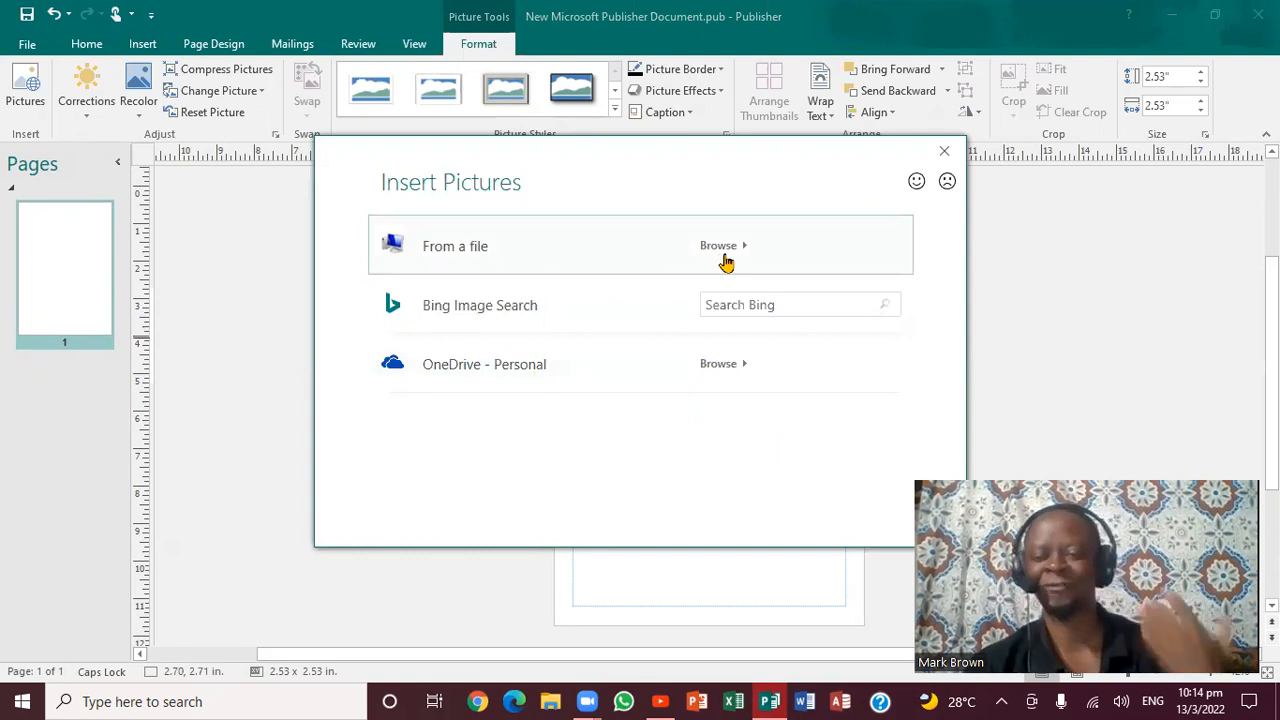
mouse_move(725, 248)
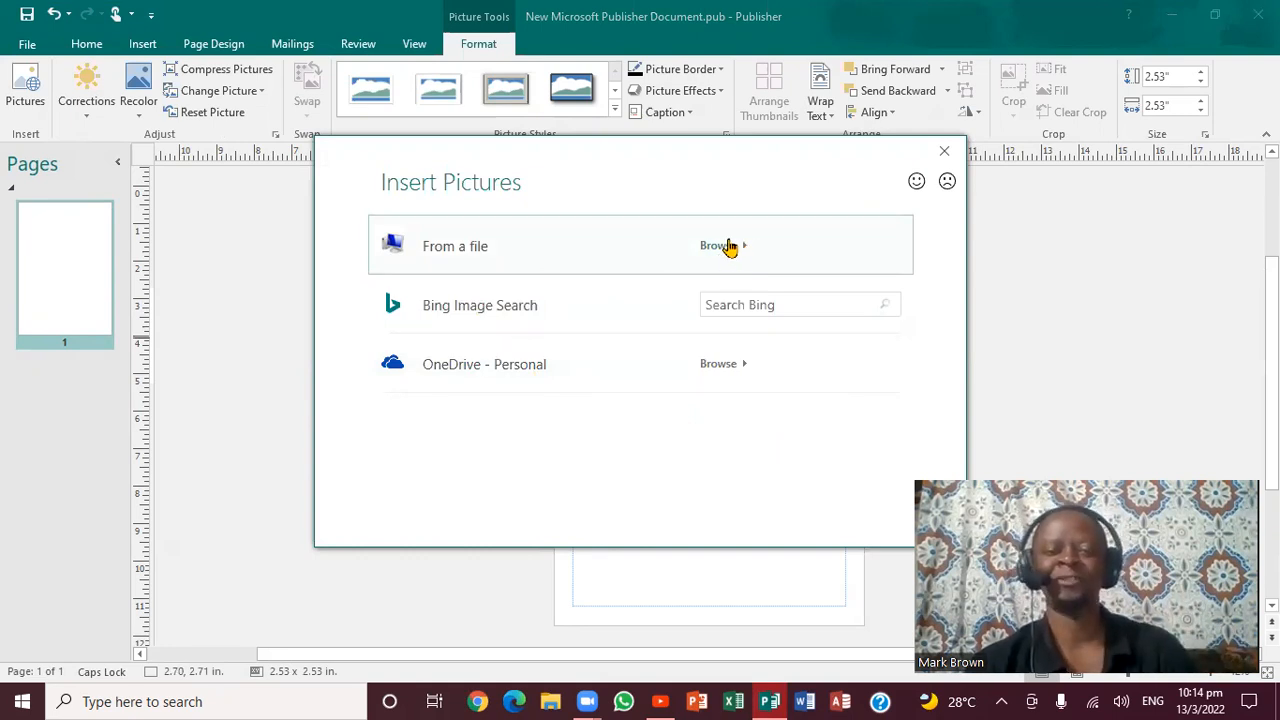
Step: Browse from a file and insert photo.PNG from ALL FOLDER into the frame
left_click(716, 246)
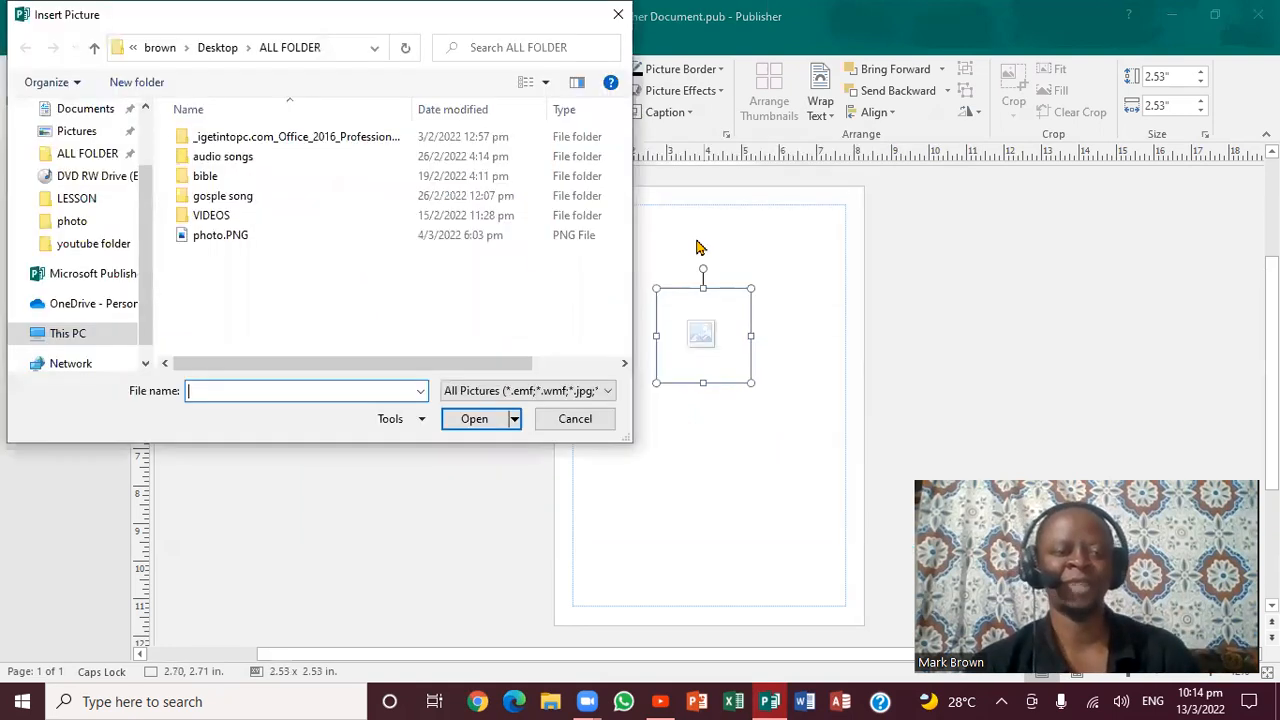
left_click(220, 234)
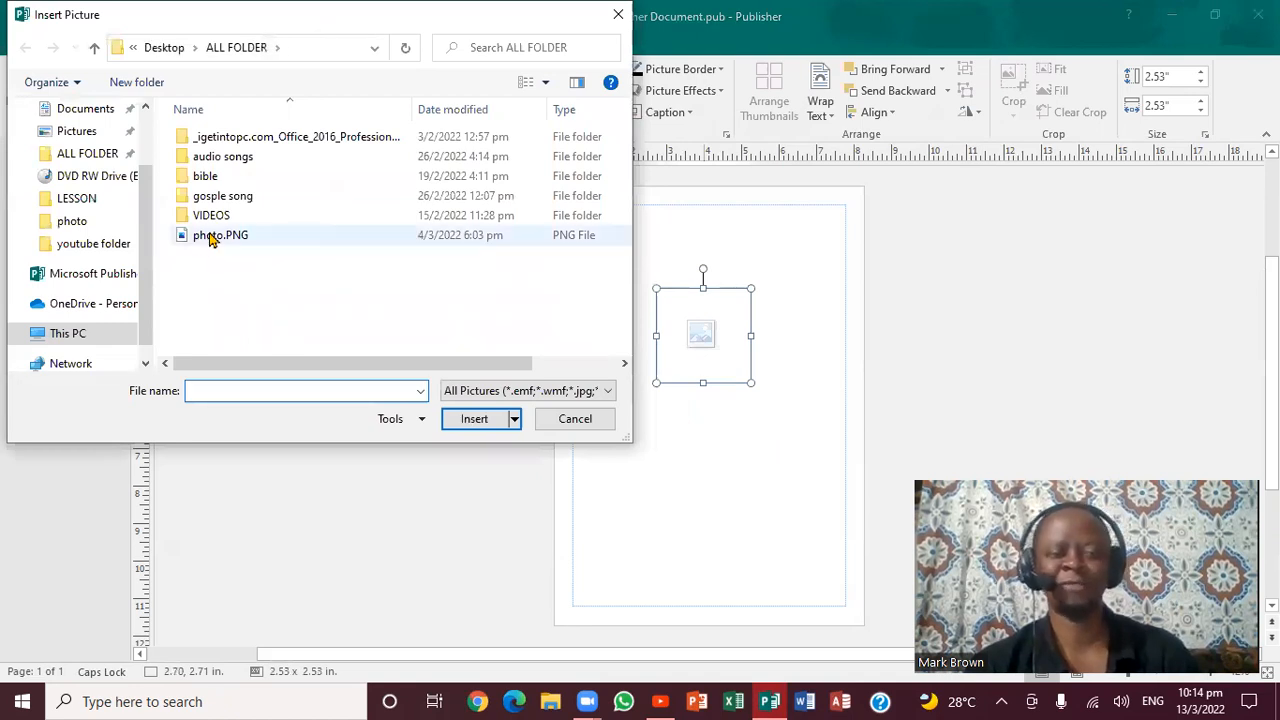
left_click(220, 234)
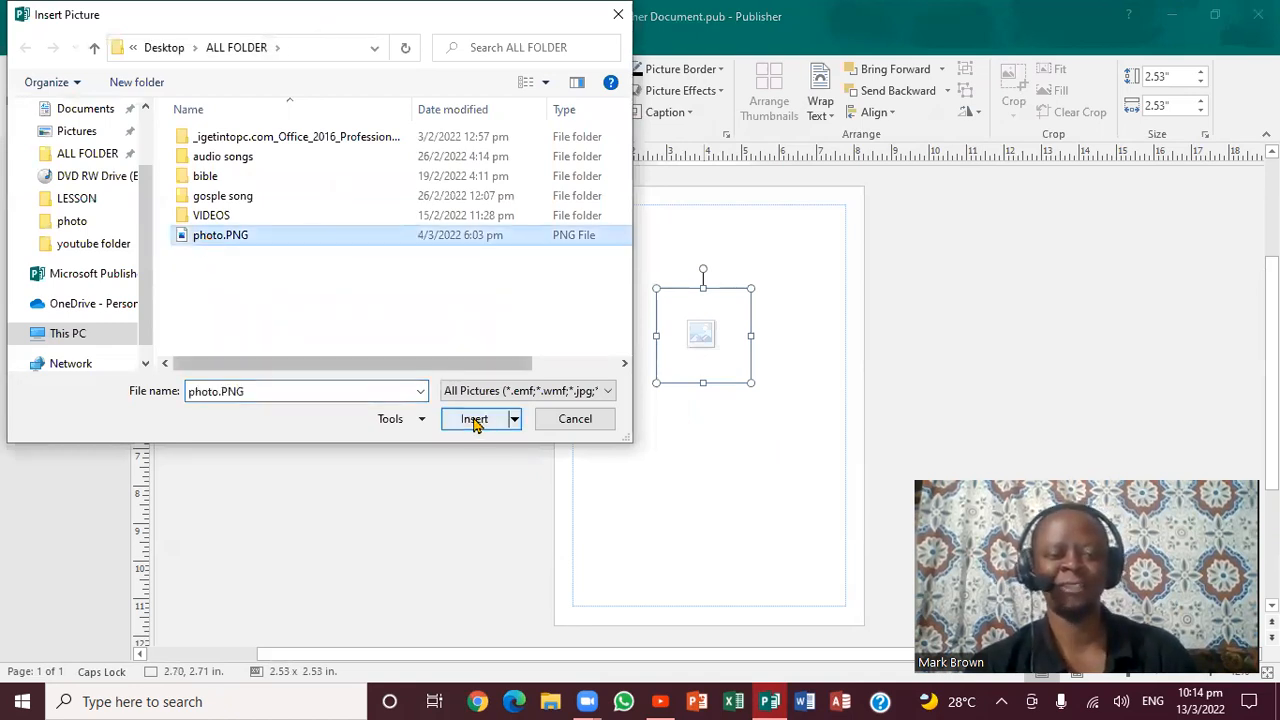
left_click(473, 419)
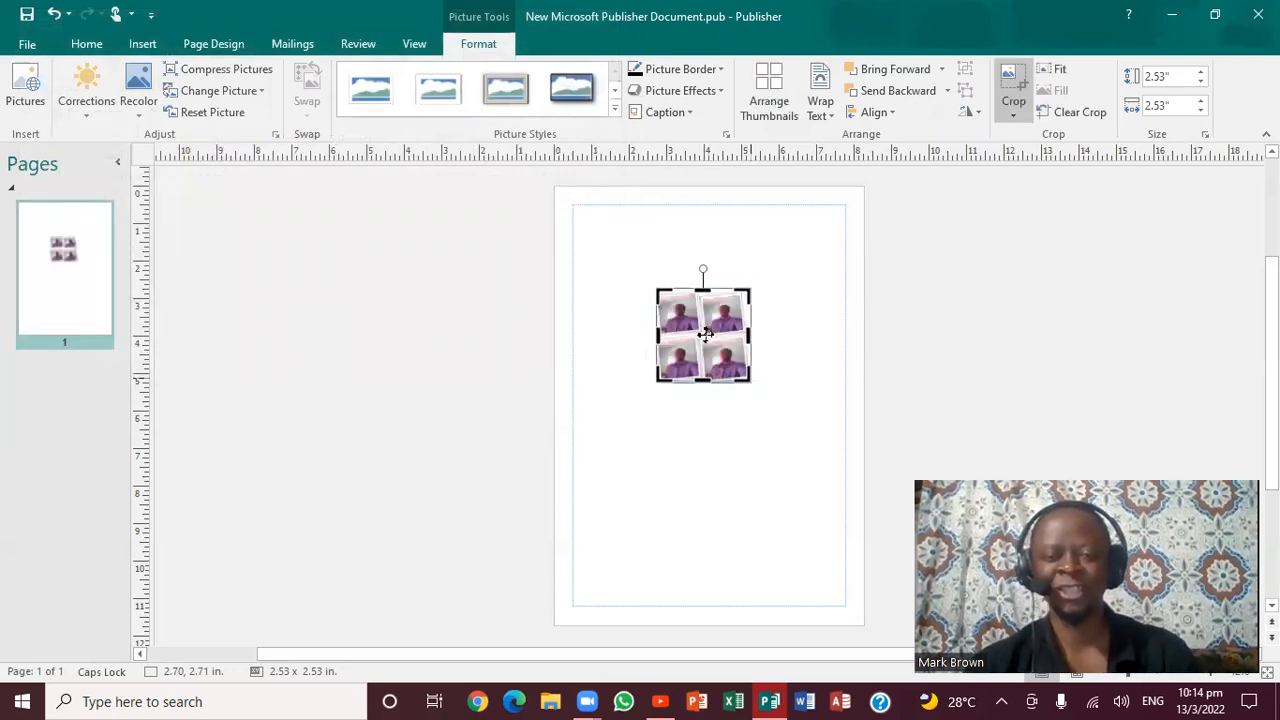
mouse_move(783, 317)
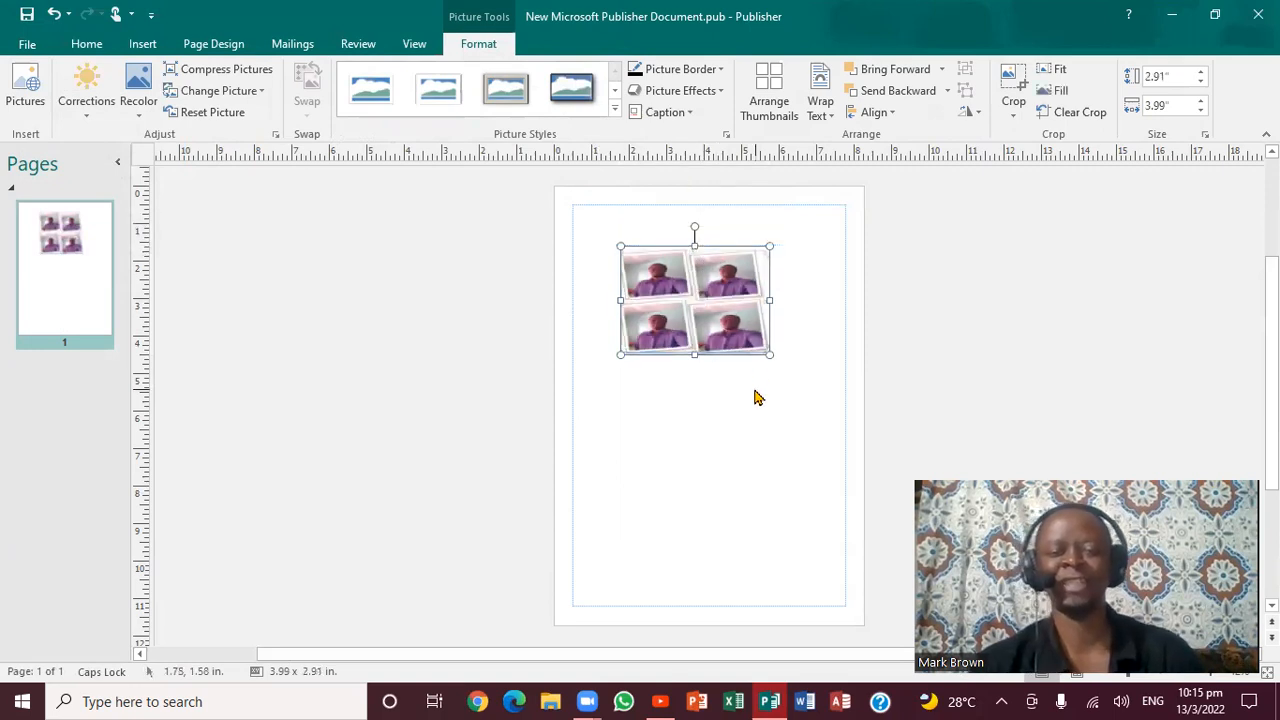
Step: Deselect the top photo after fitting it to about 3.99 by 2.91 inches
left_click(755, 398)
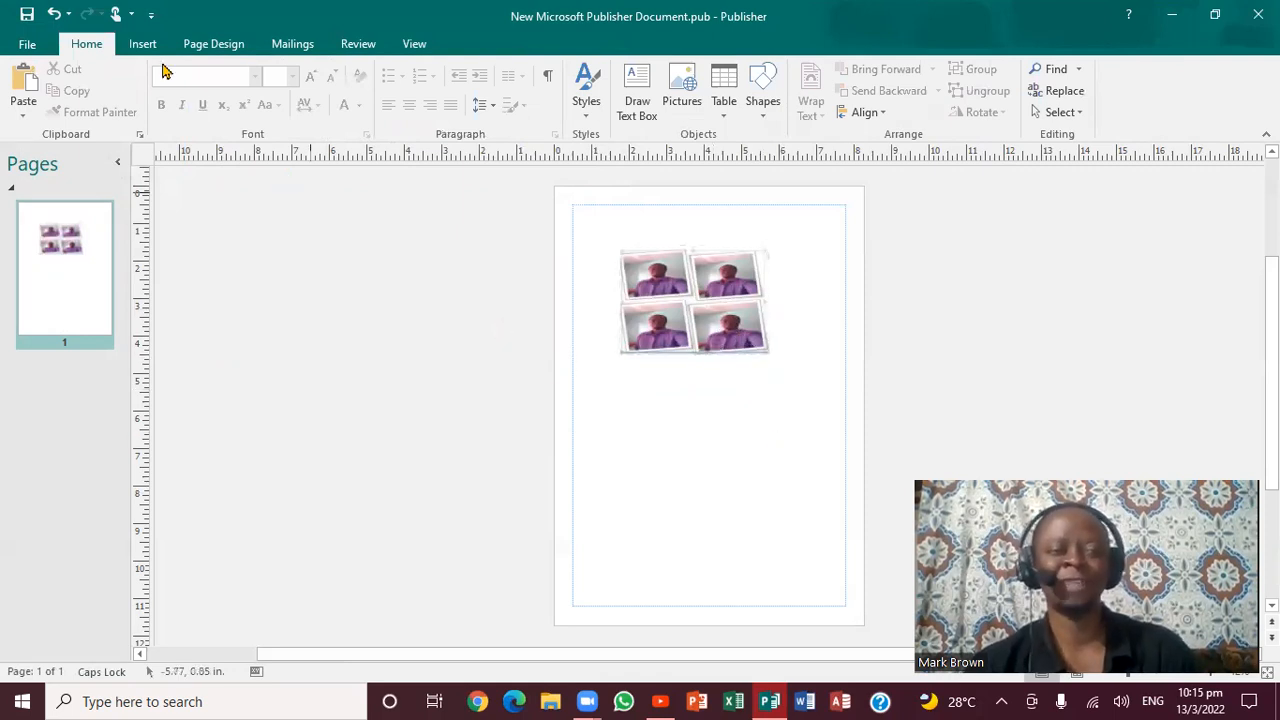
Step: Insert a second copy of photo.PNG below the first via Insert > Pictures
left_click(142, 43)
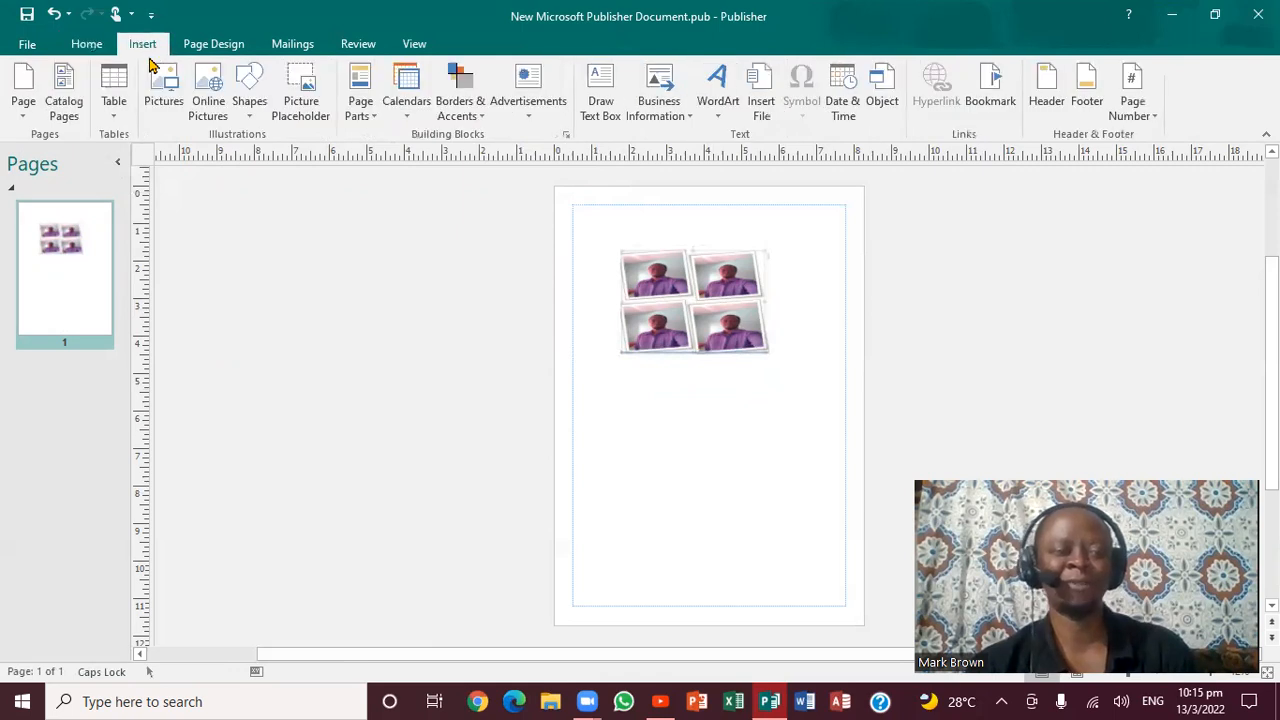
mouse_move(163, 90)
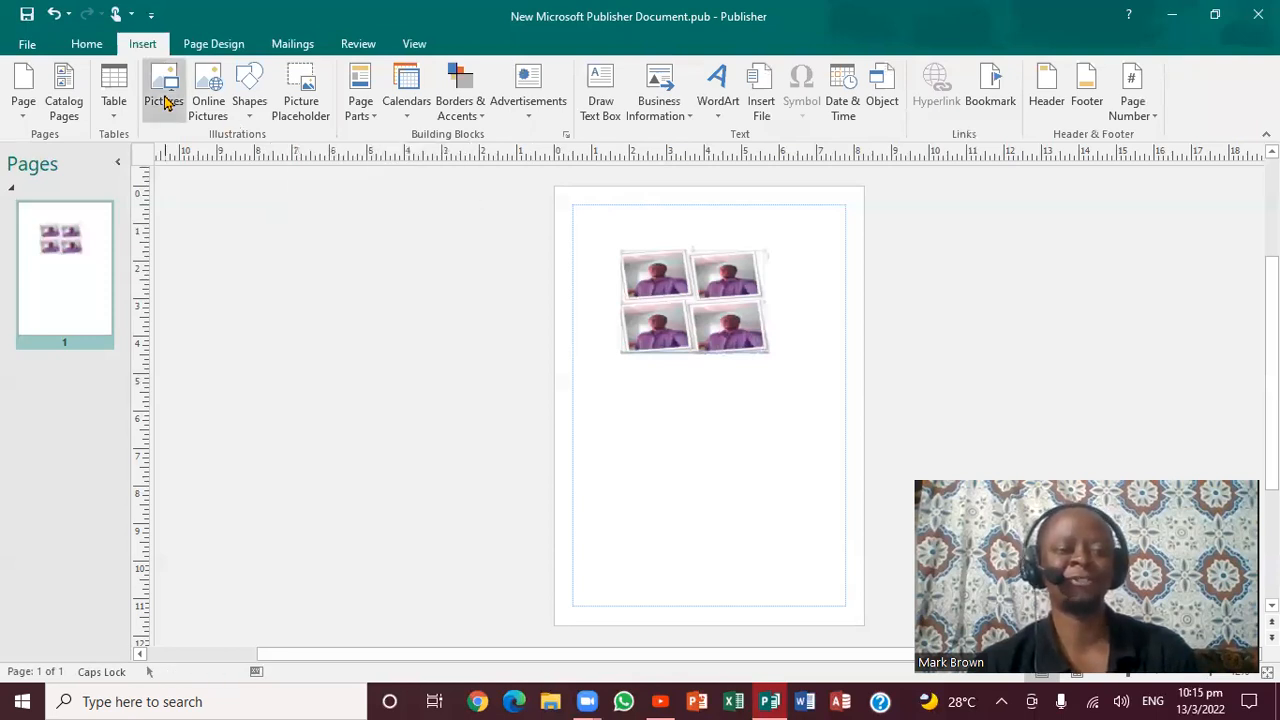
left_click(163, 90)
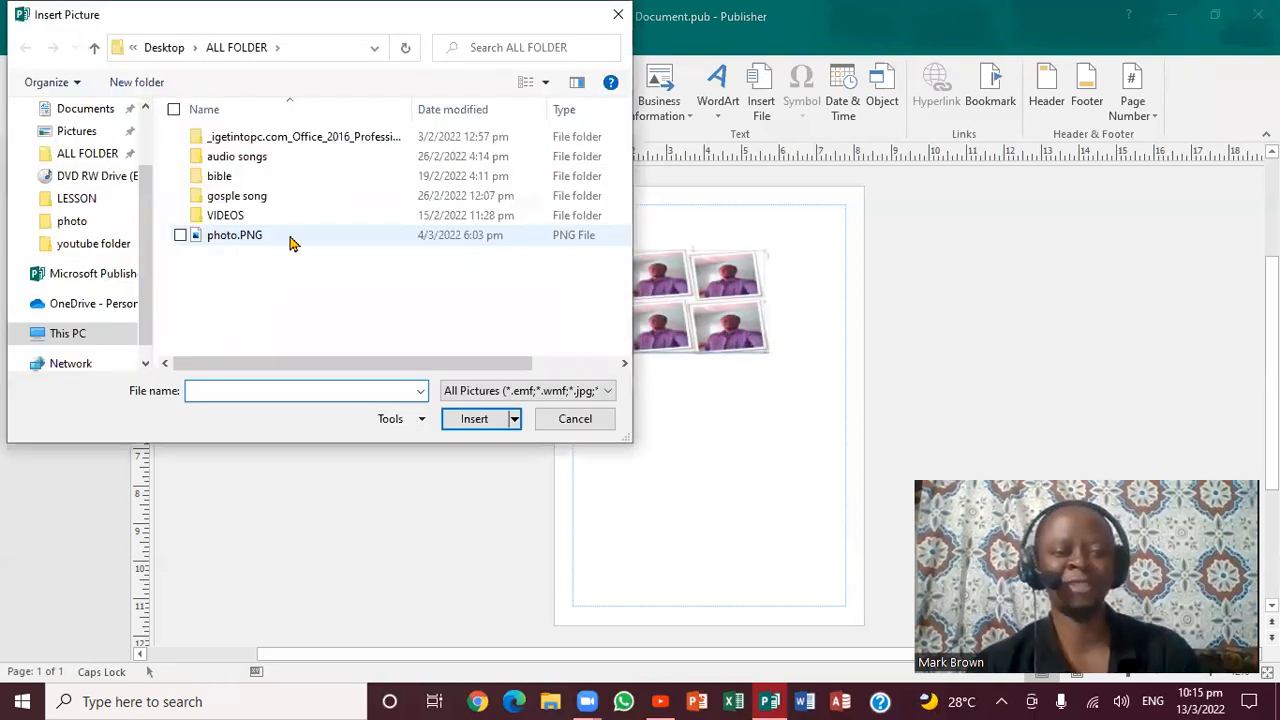
left_click(235, 234)
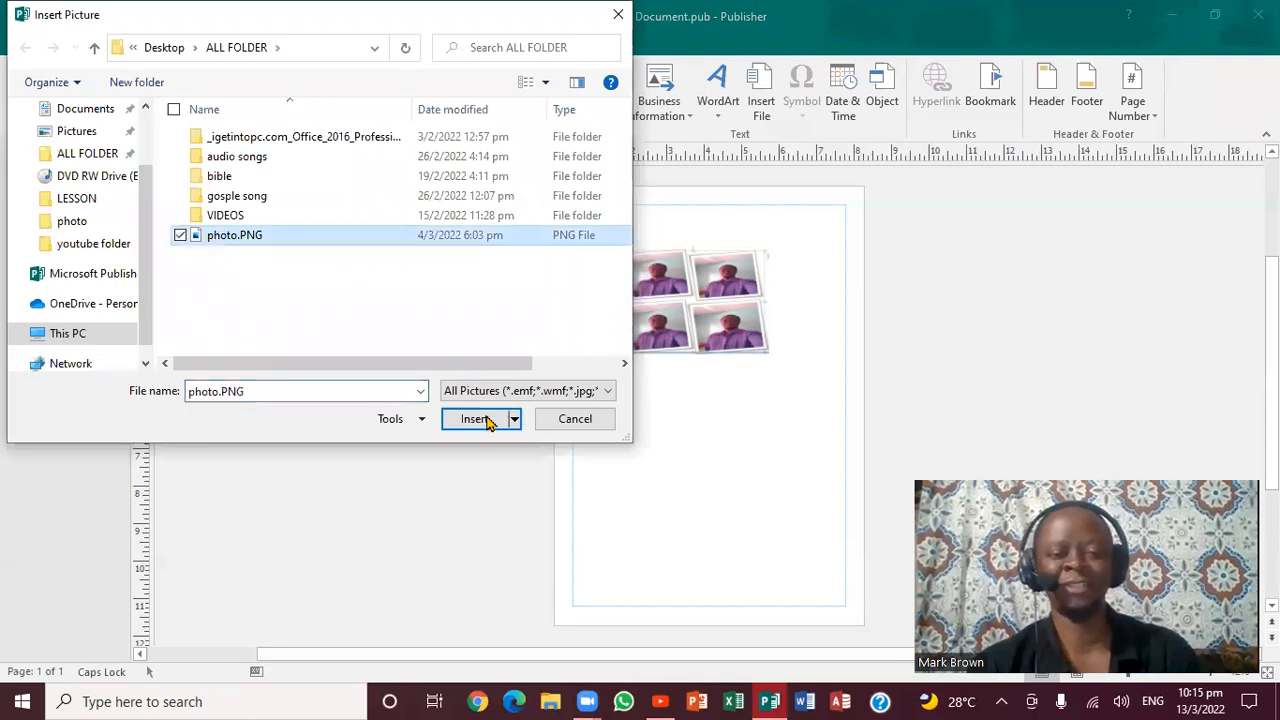
left_click(472, 418)
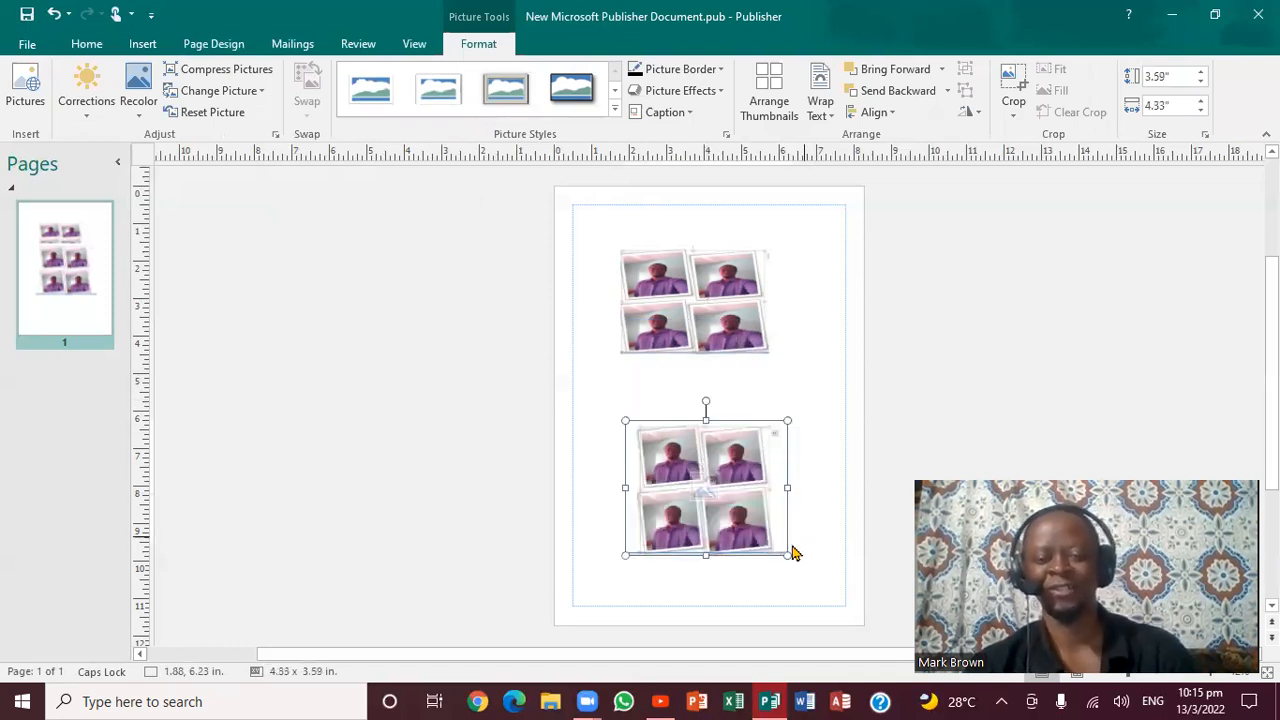
Step: Resize the lower photo to about 4.18 by 3.47 inches from its corner handle
left_click_drag(787, 555, 782, 549)
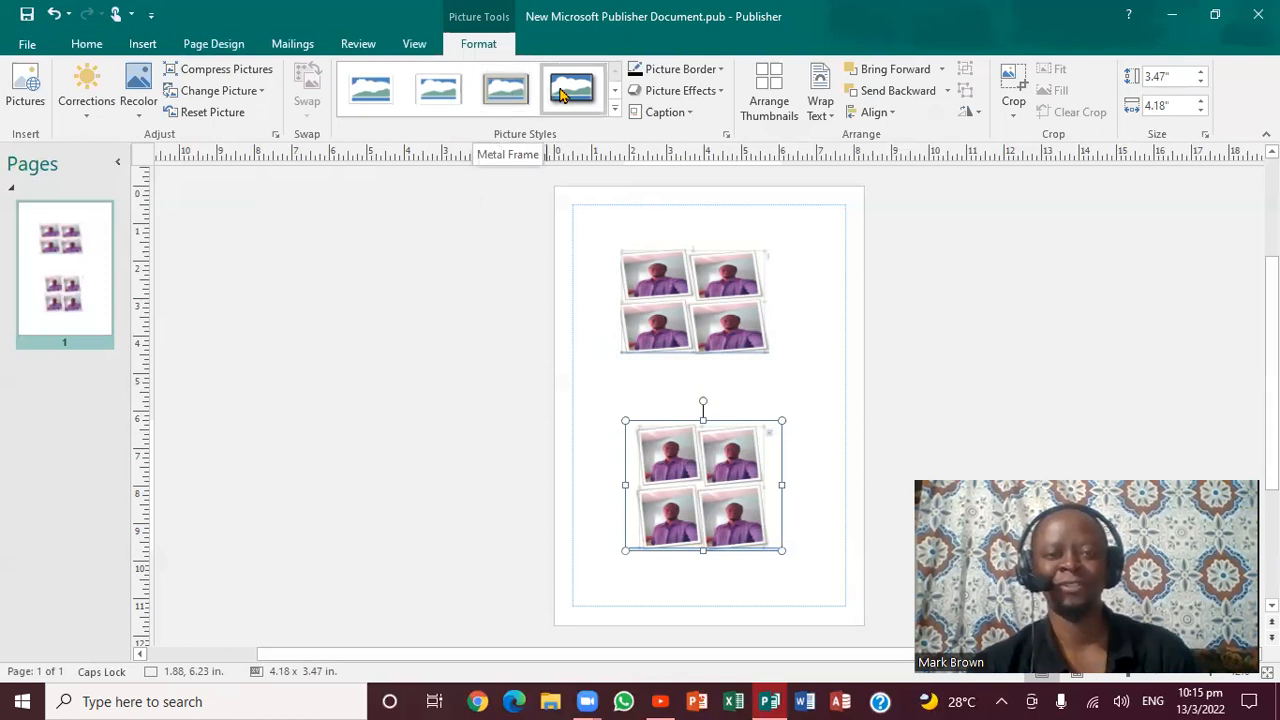
mouse_move(595, 105)
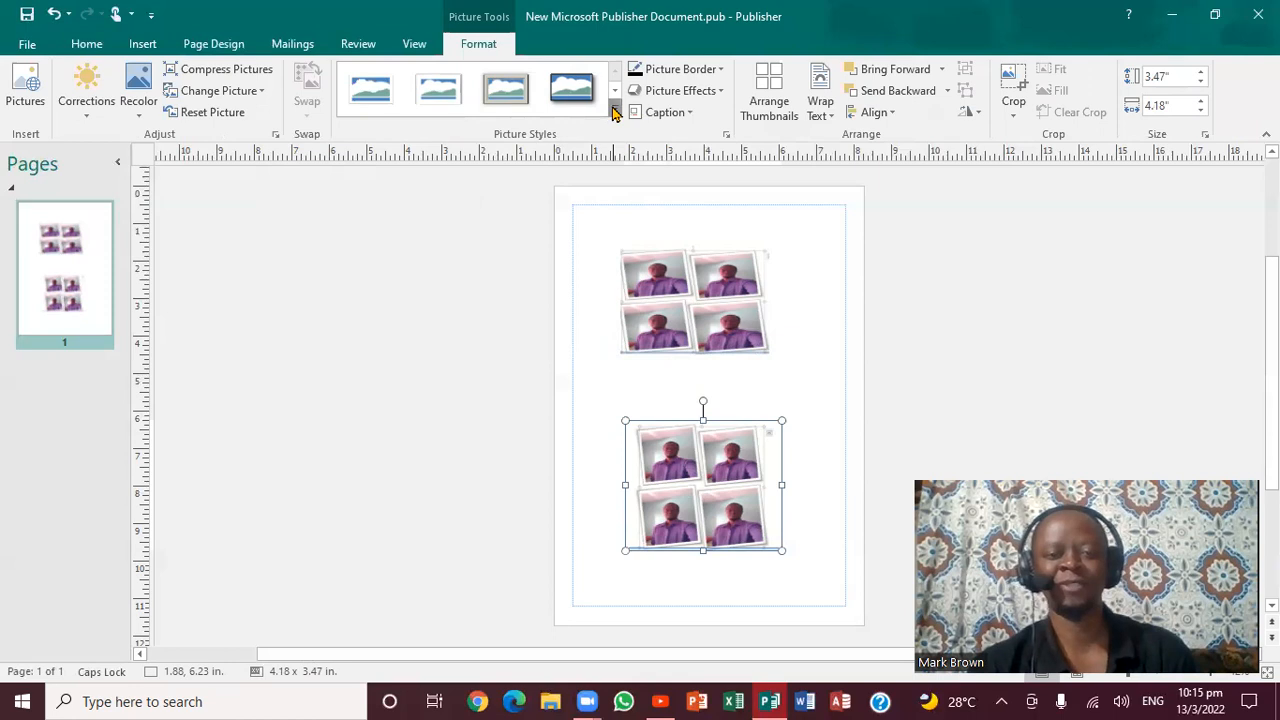
Step: Try a dashed rectangular picture style on the lower photo, then settle on the dashed oval style
left_click(615, 111)
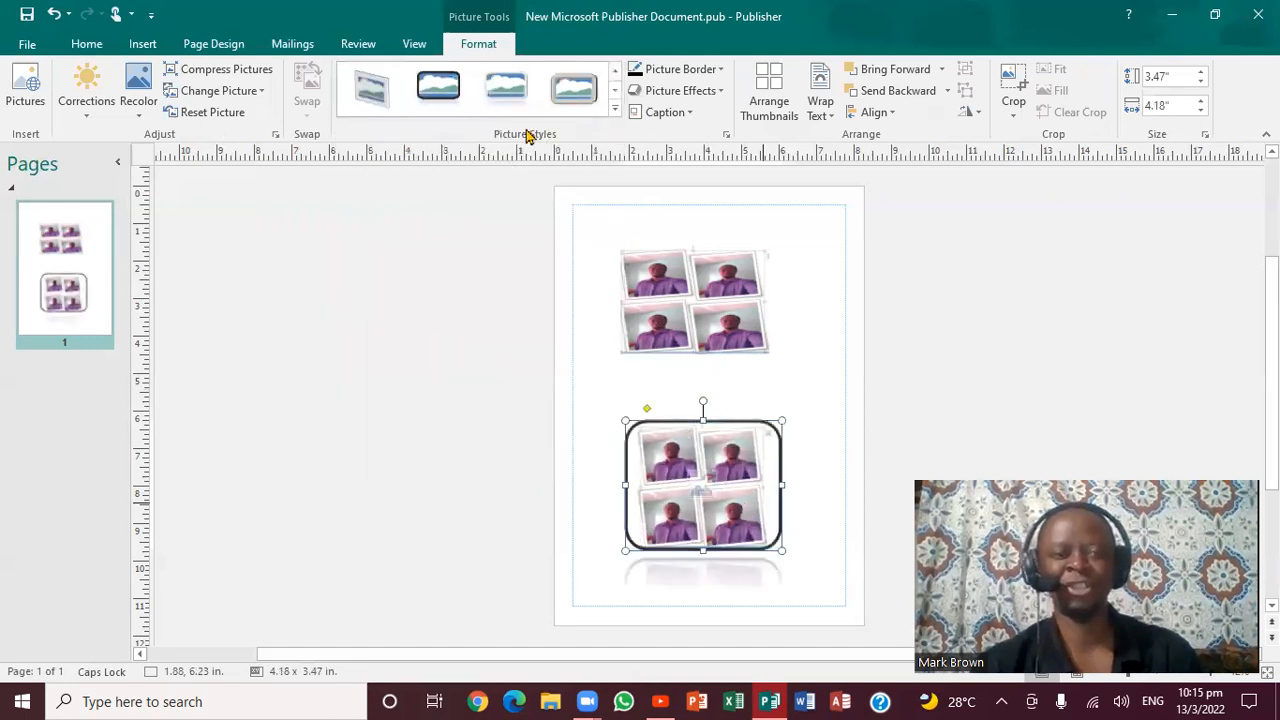
left_click(614, 112)
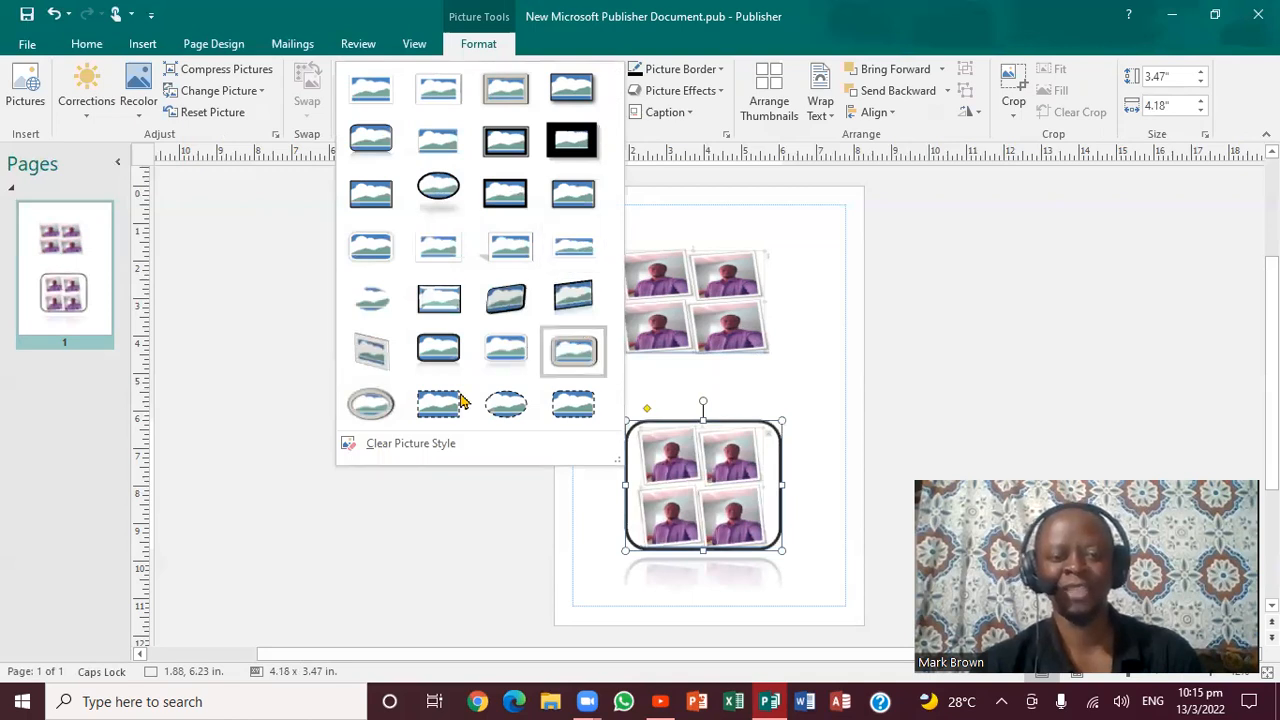
left_click(573, 351)
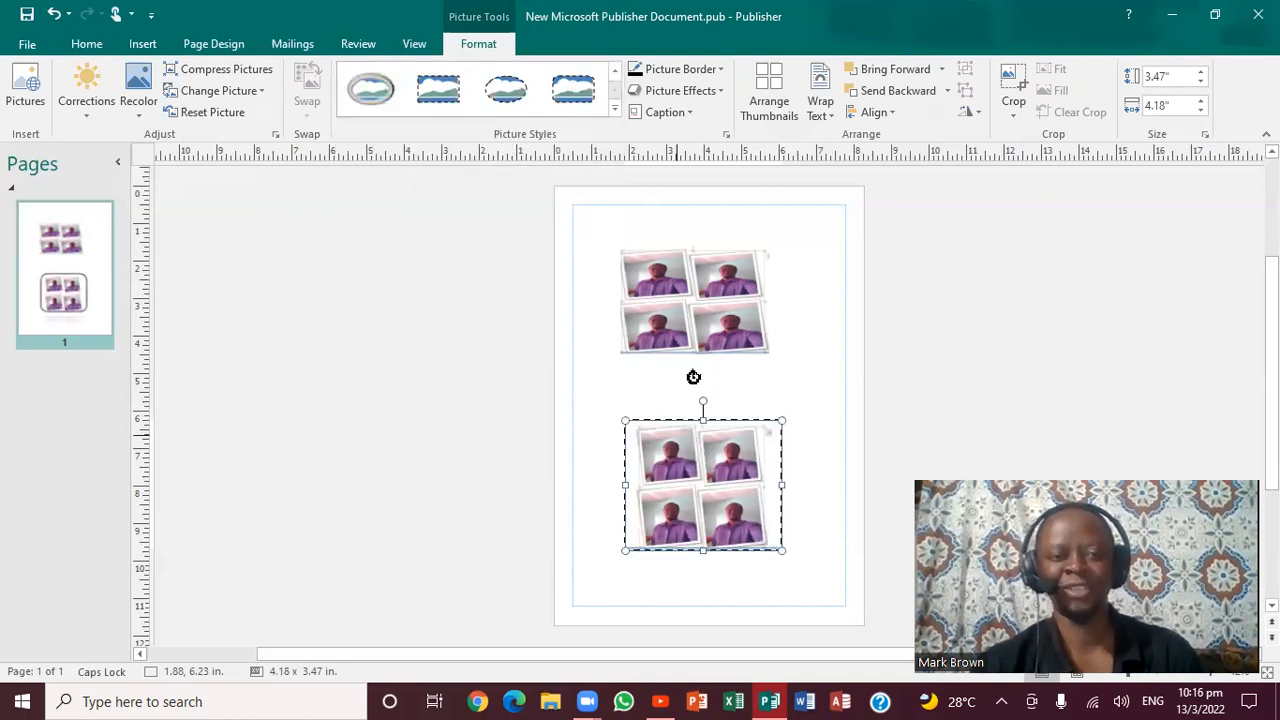
left_click(505, 89)
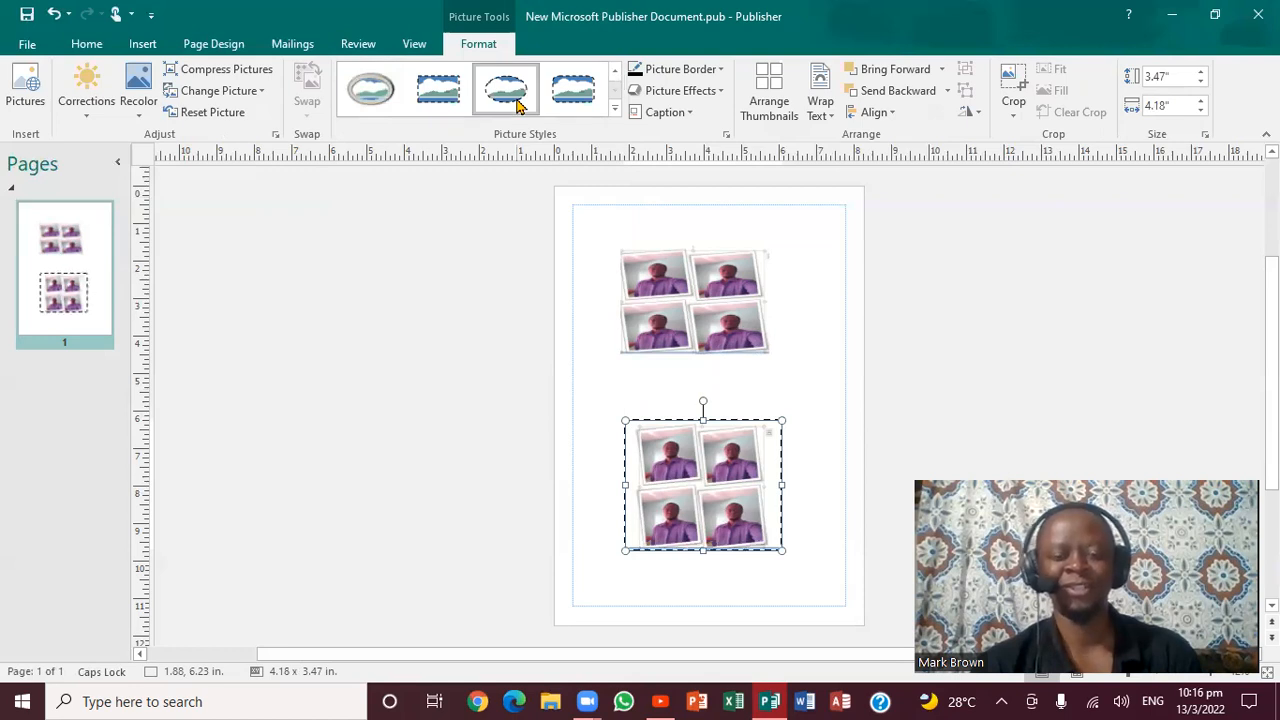
left_click(505, 88)
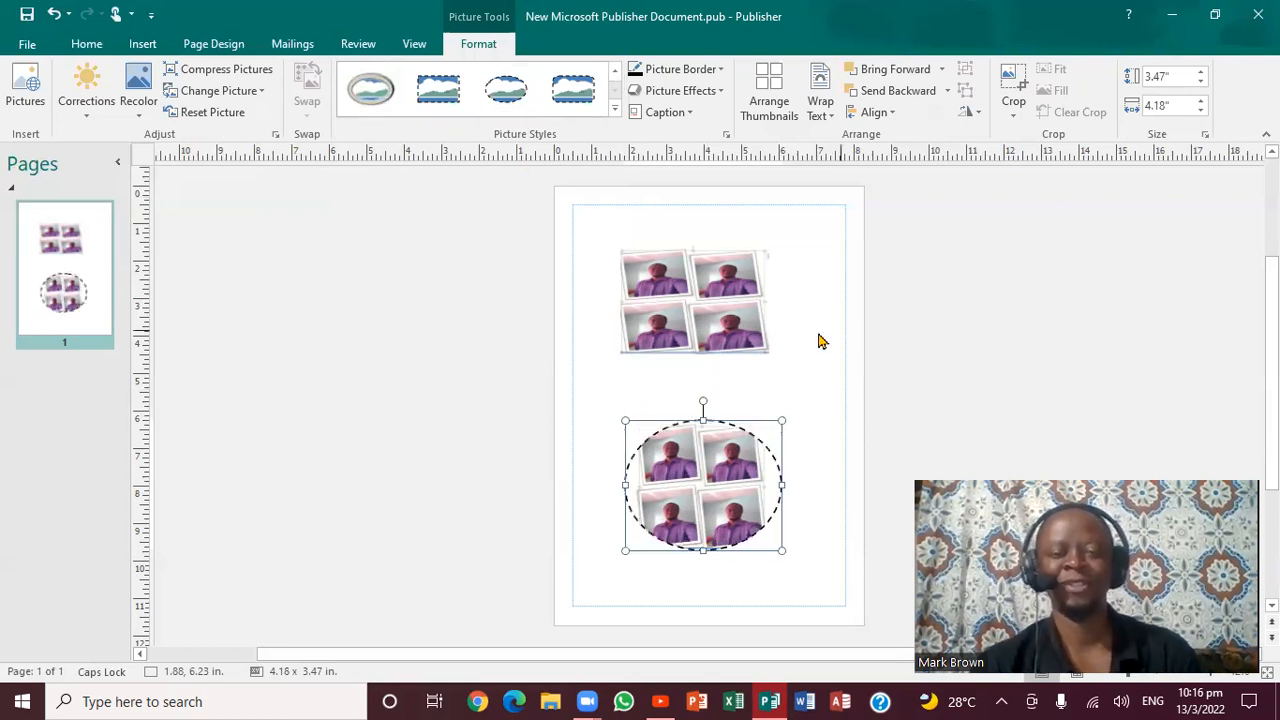